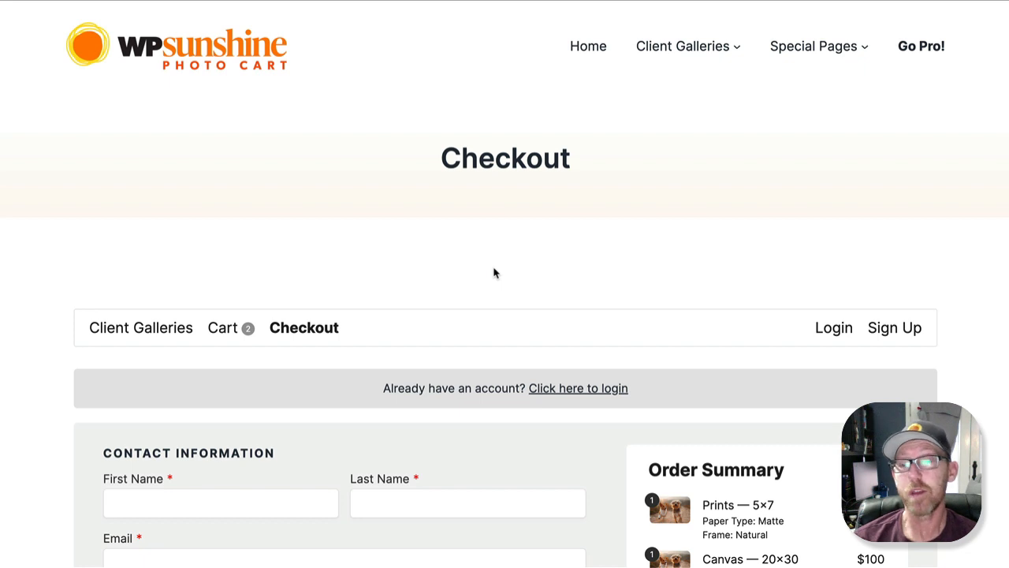
{"action": "mouse_move", "coordinate": [489, 274]}
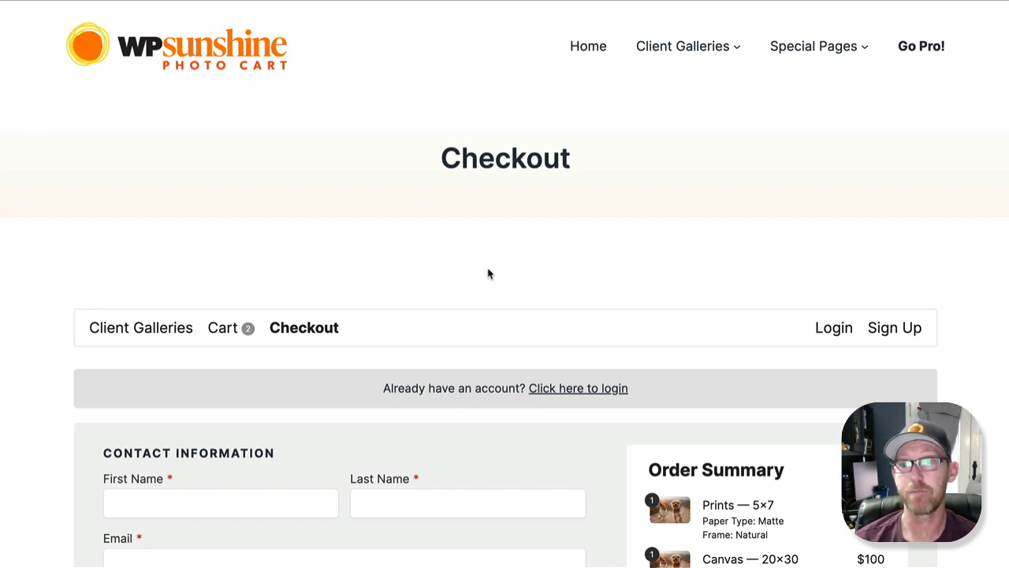
Step: Enter the buyer's first name, last name and email in the Contact Information fields
{"action": "scroll", "scroll_direction": "down", "scroll_amount": 3}
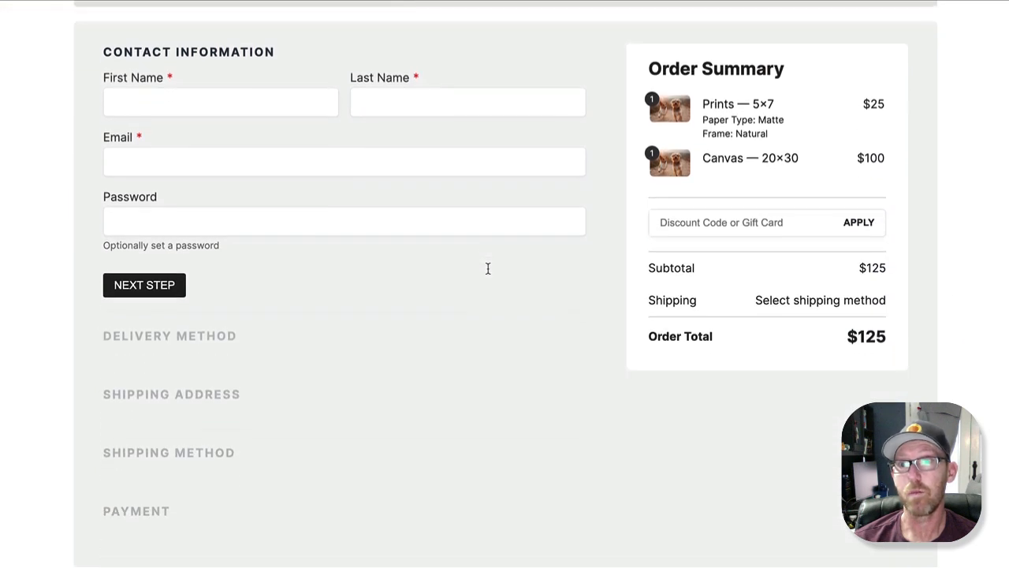
{"action": "scroll", "scroll_direction": "down", "scroll_amount": 3}
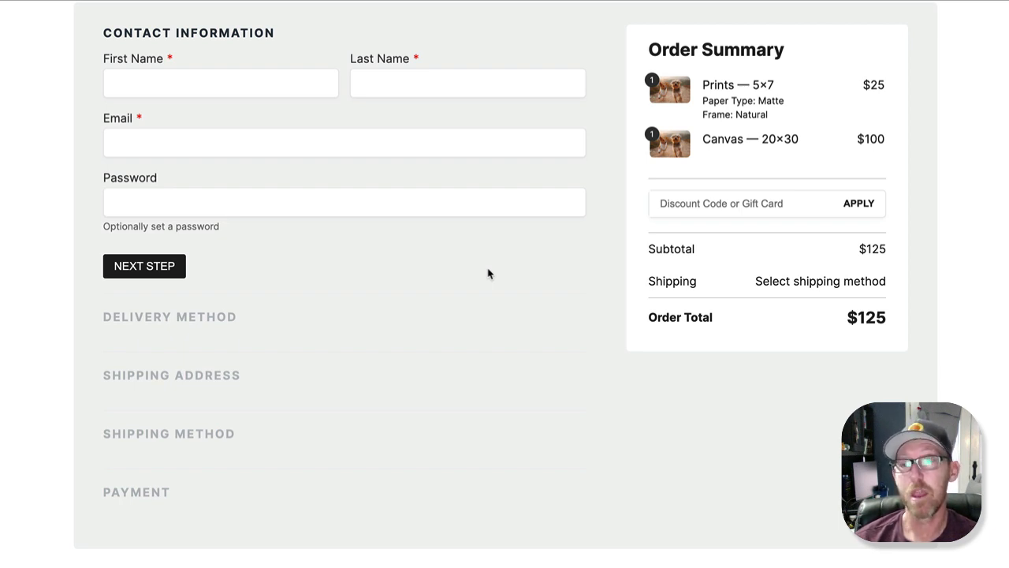
{"action": "mouse_move", "coordinate": [246, 287]}
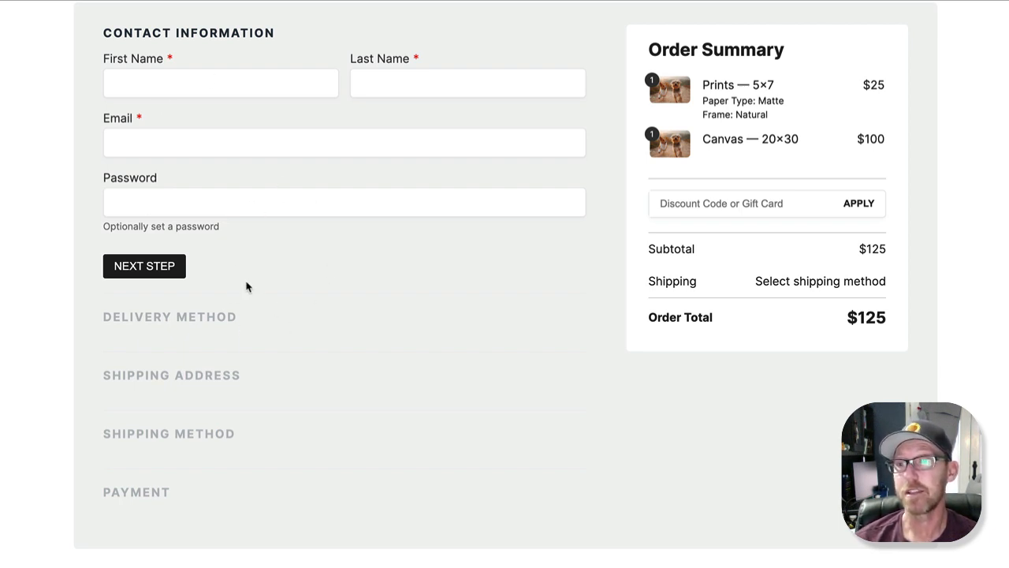
{"action": "mouse_move", "coordinate": [715, 161]}
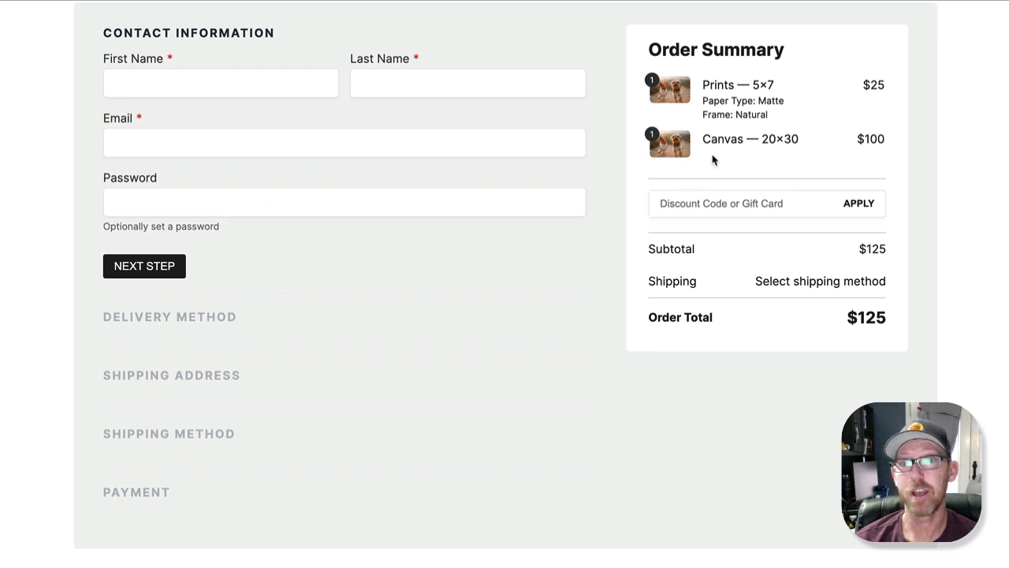
{"action": "mouse_move", "coordinate": [741, 251]}
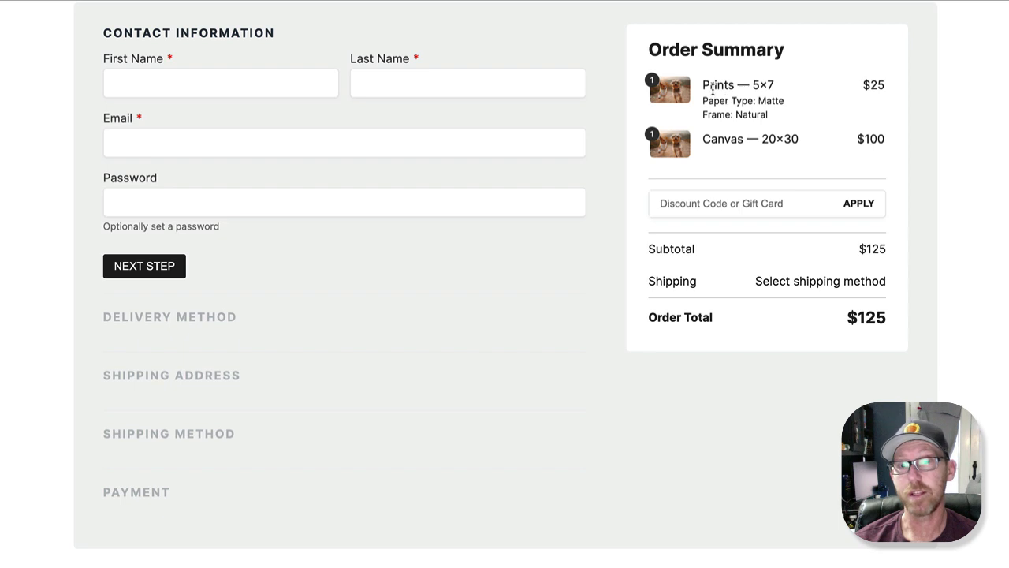
{"action": "mouse_move", "coordinate": [727, 211]}
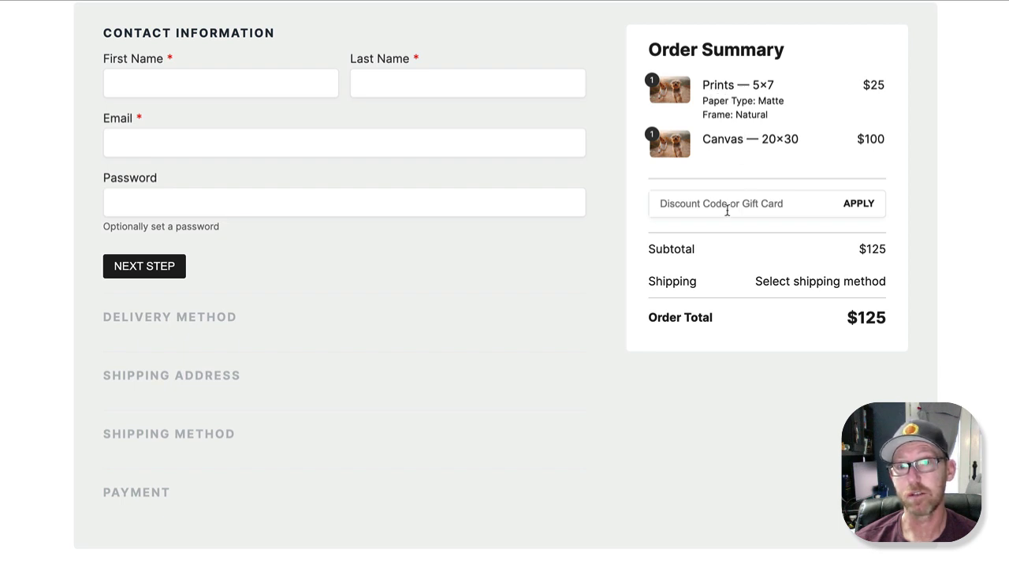
{"action": "mouse_move", "coordinate": [674, 249]}
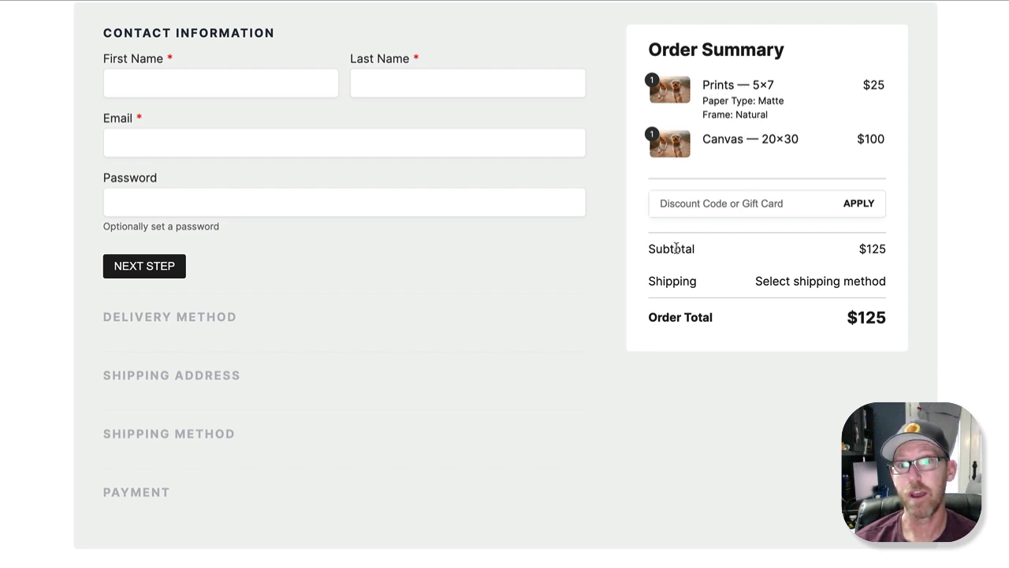
{"action": "mouse_move", "coordinate": [680, 280]}
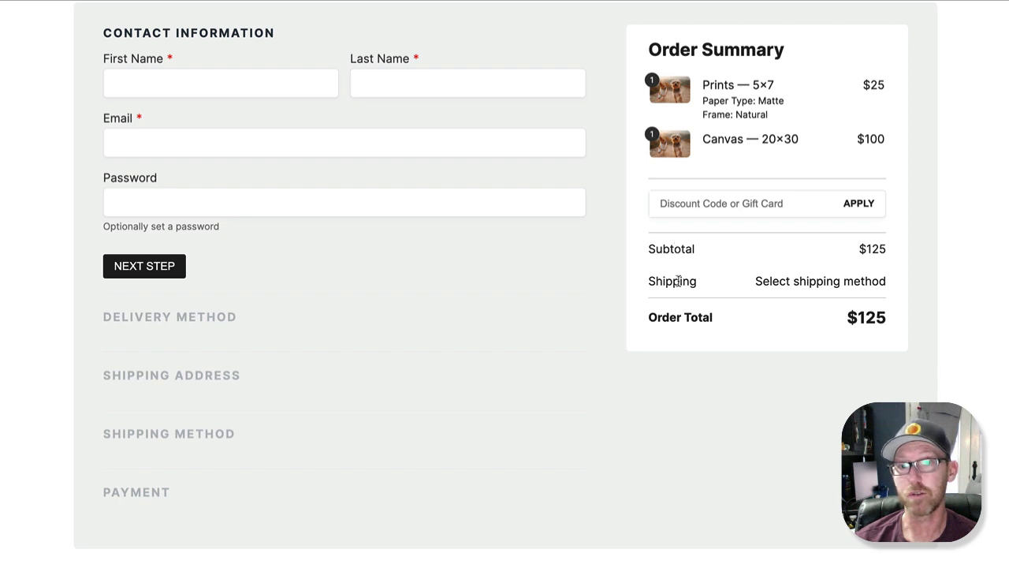
{"action": "mouse_move", "coordinate": [668, 302]}
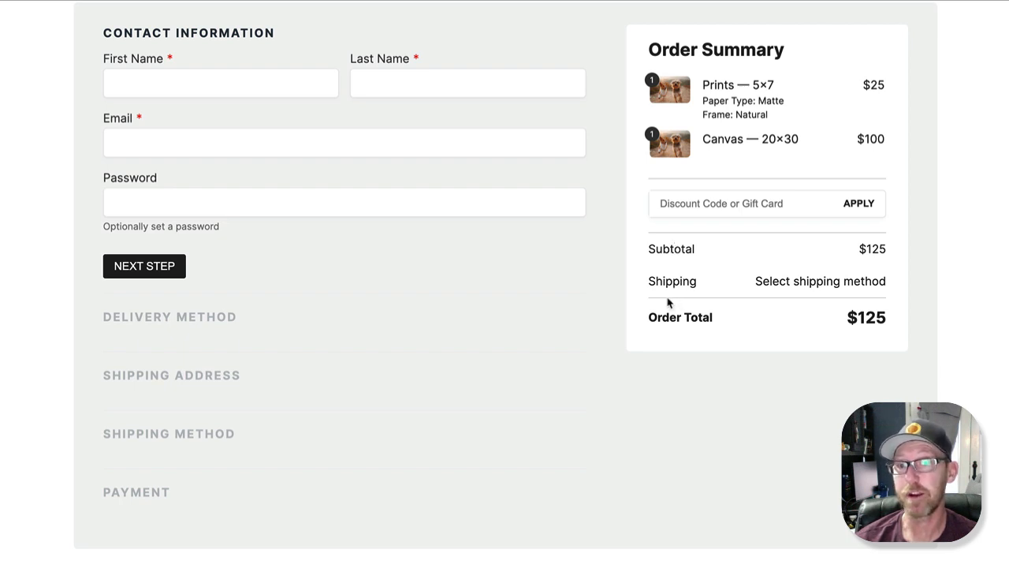
{"action": "mouse_move", "coordinate": [664, 320]}
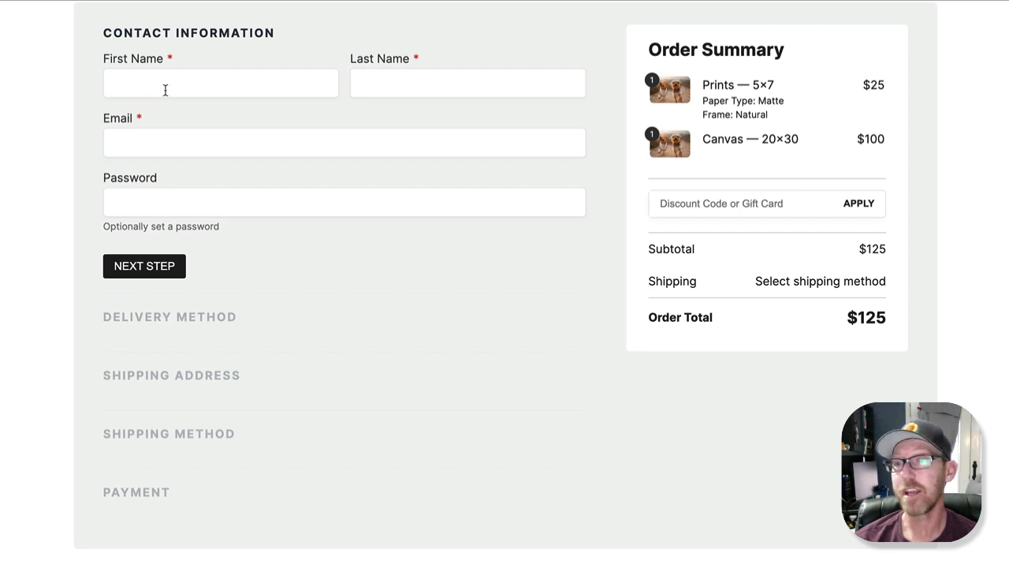
{"action": "left_click", "coordinate": [145, 266]}
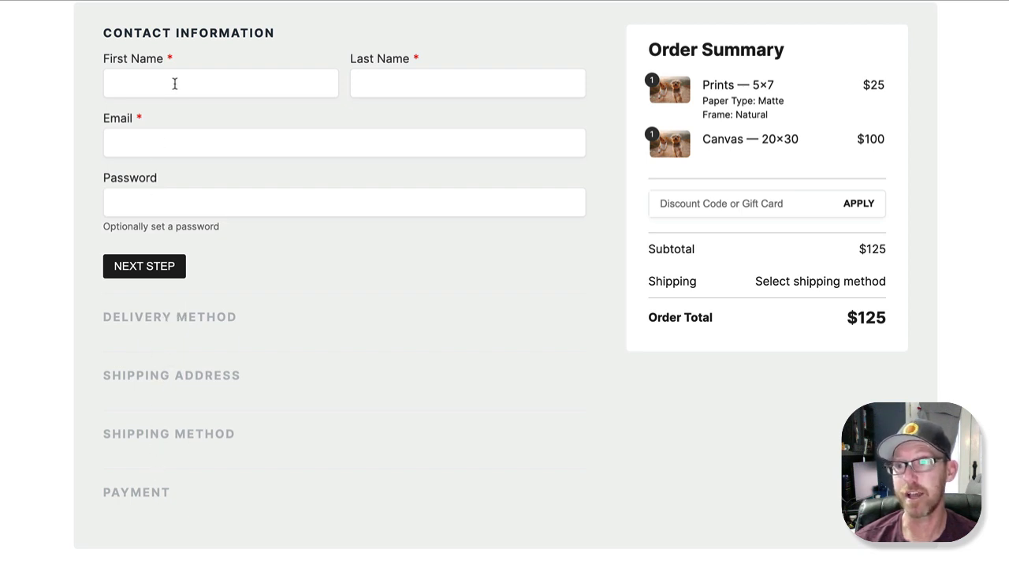
{"action": "left_click", "coordinate": [145, 266]}
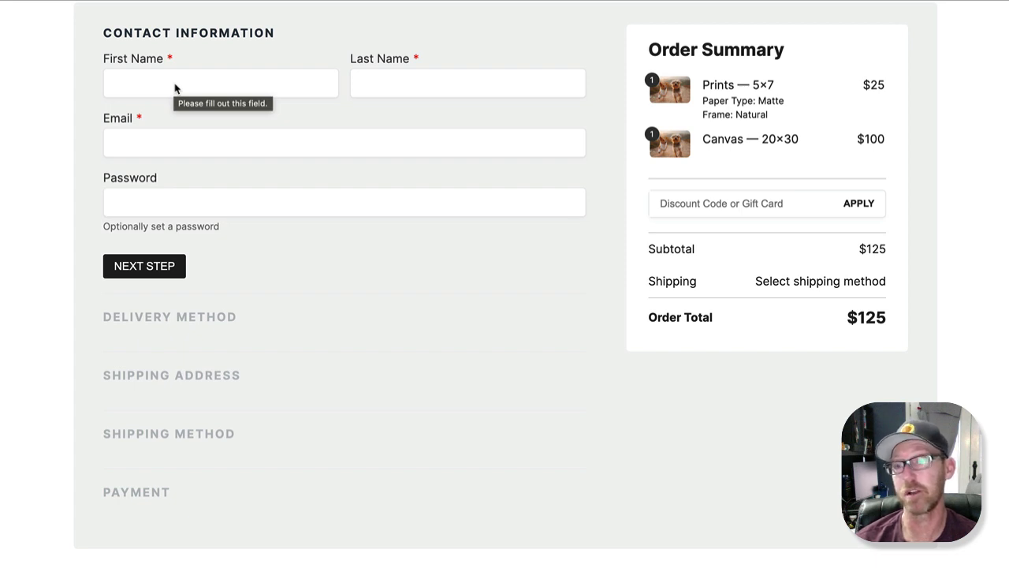
{"action": "mouse_move", "coordinate": [149, 93]}
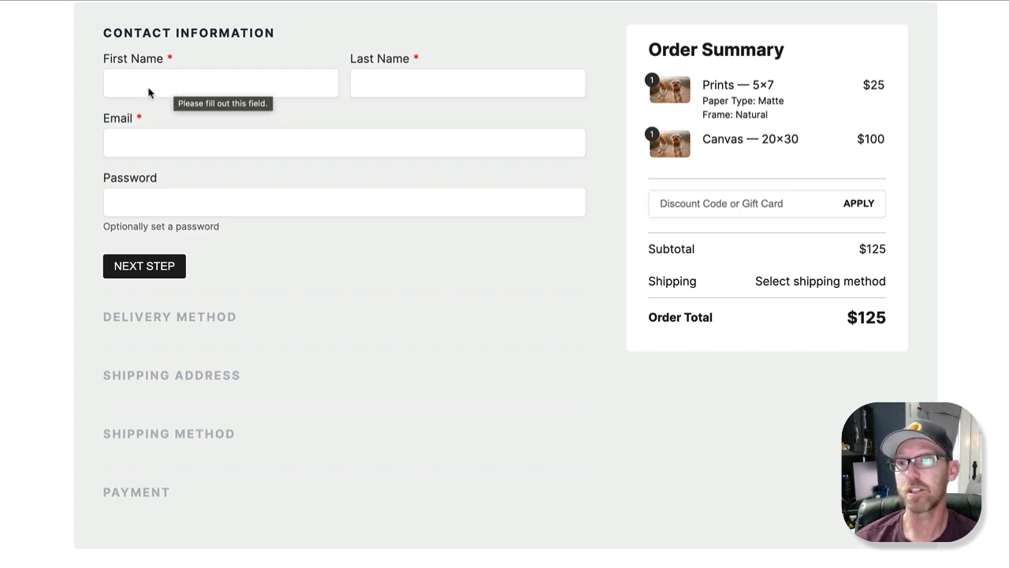
{"action": "left_click", "coordinate": [468, 84]}
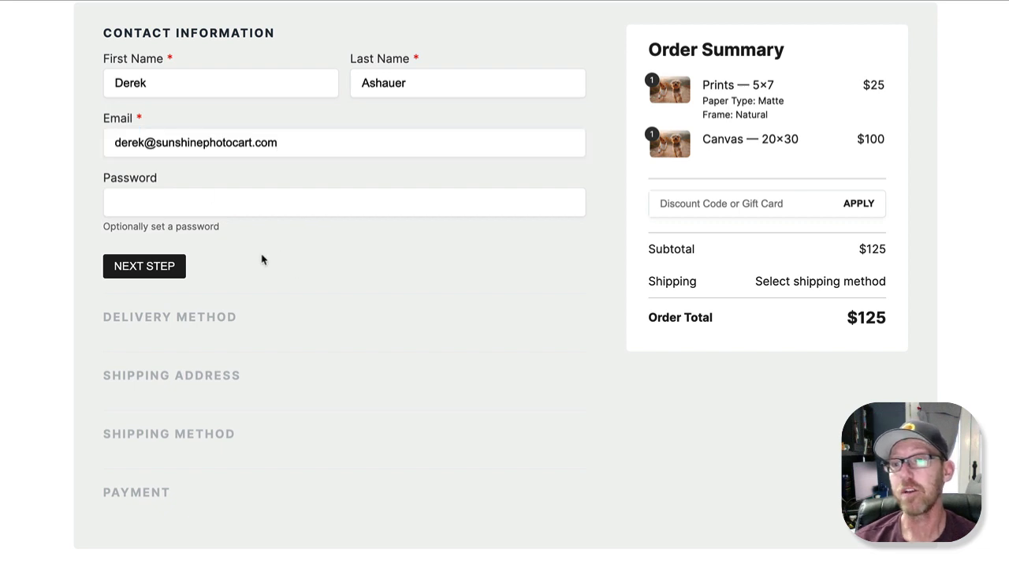
{"action": "mouse_move", "coordinate": [346, 268]}
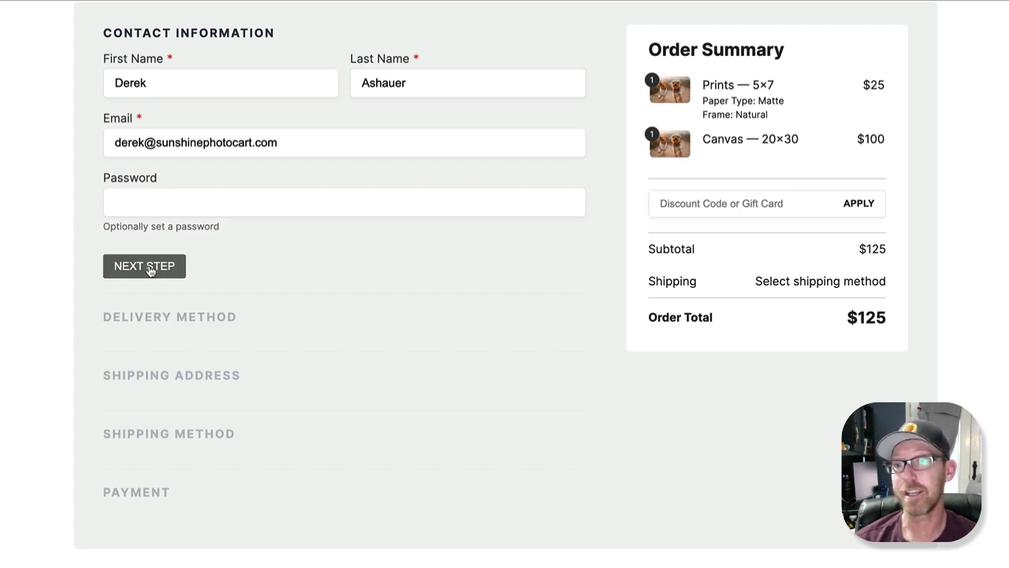
Step: Confirm the contact step and choose Pickup, adding $9.38 tax for a $134.38 total
{"action": "left_click", "coordinate": [144, 266]}
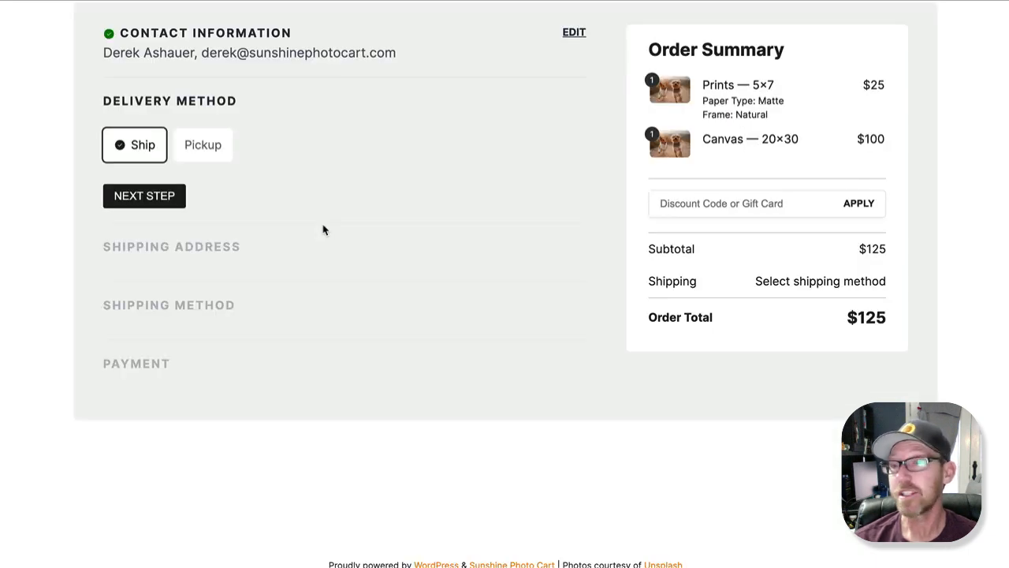
{"action": "mouse_move", "coordinate": [220, 154]}
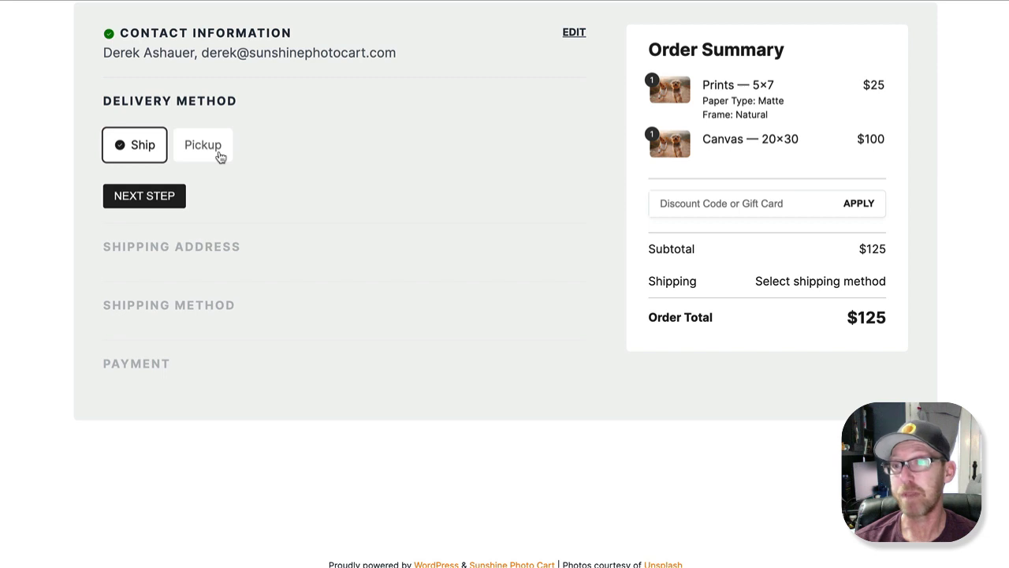
{"action": "mouse_move", "coordinate": [351, 170]}
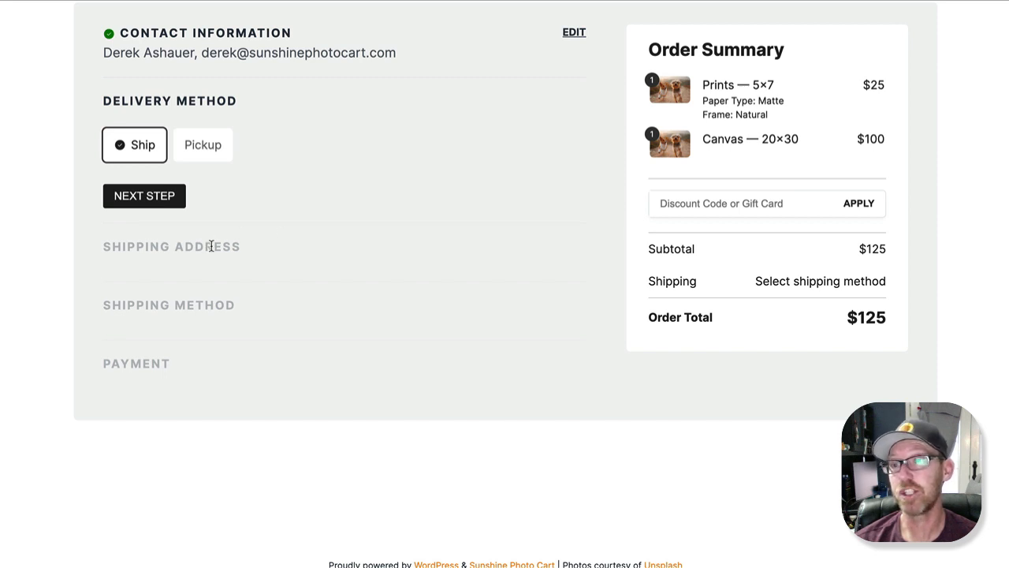
{"action": "mouse_move", "coordinate": [194, 166]}
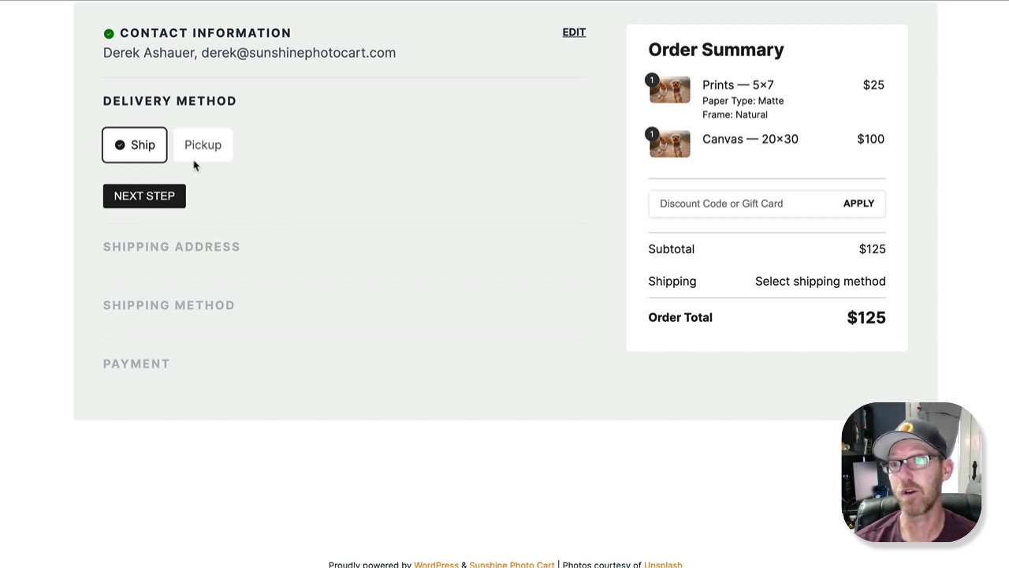
{"action": "left_click", "coordinate": [202, 144]}
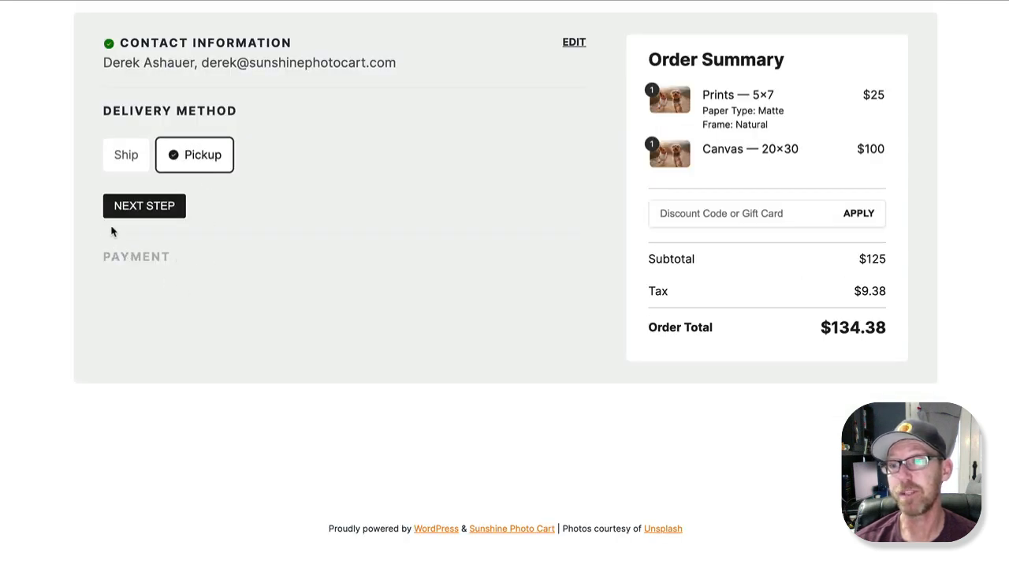
{"action": "mouse_move", "coordinate": [125, 264]}
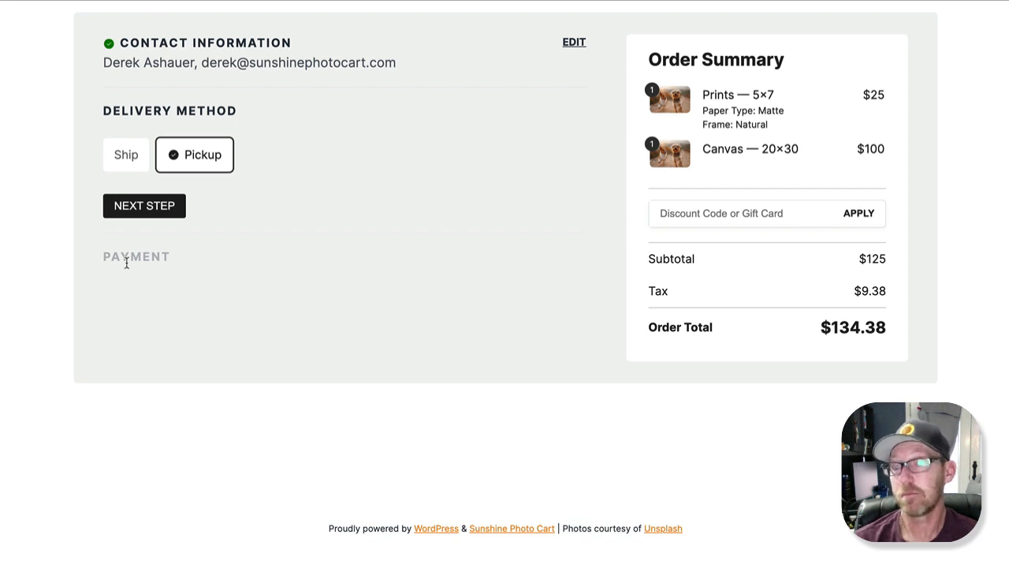
{"action": "mouse_move", "coordinate": [136, 161]}
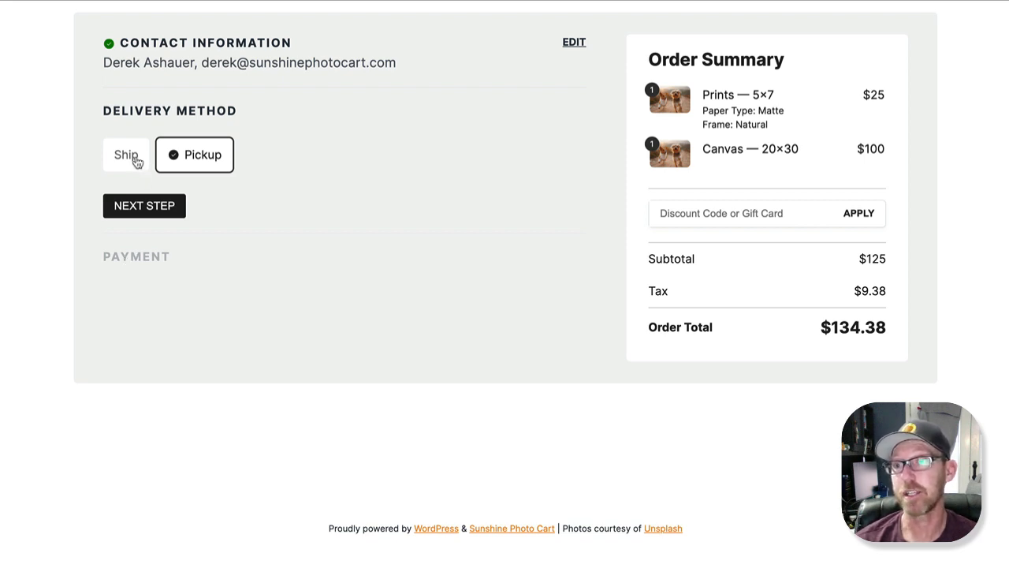
{"action": "left_click", "coordinate": [126, 155]}
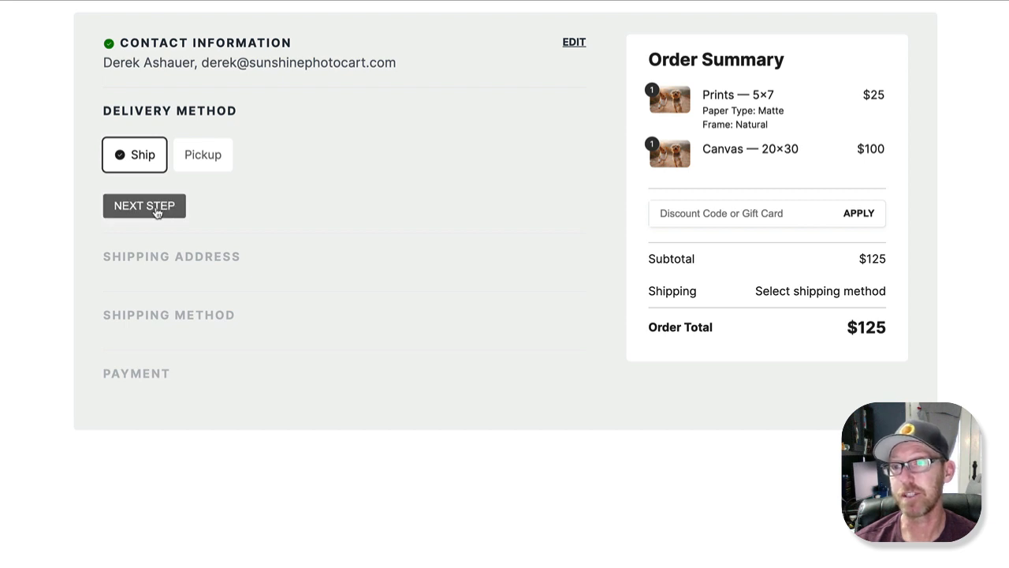
{"action": "left_click", "coordinate": [145, 205]}
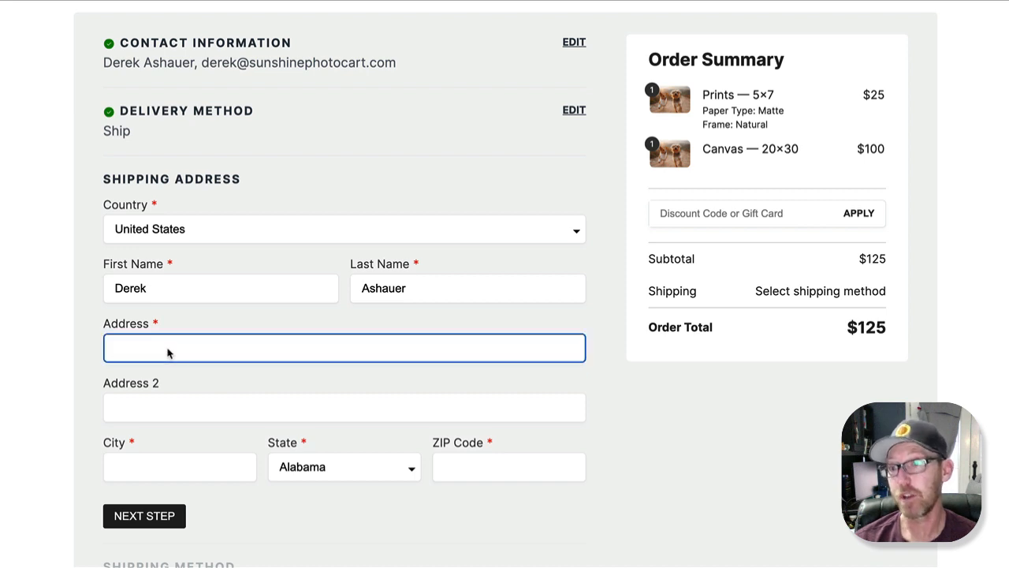
{"action": "type", "text": "123"}
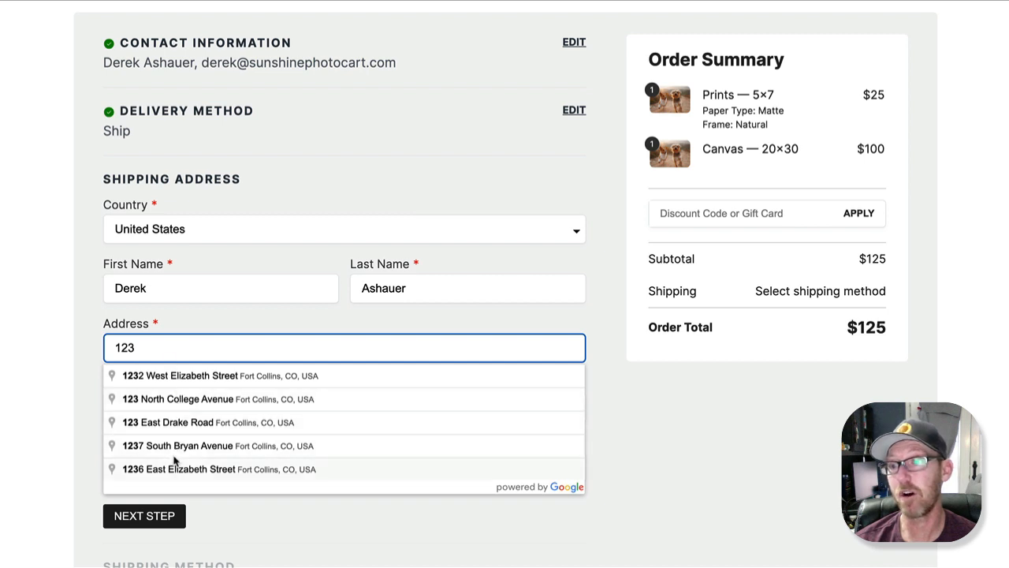
{"action": "mouse_move", "coordinate": [170, 430]}
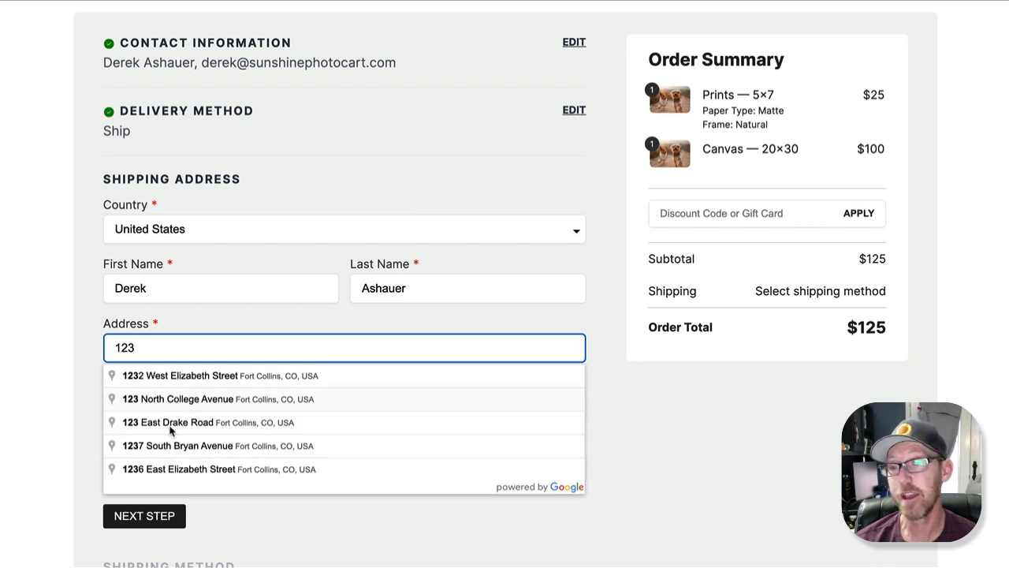
{"action": "mouse_move", "coordinate": [158, 407]}
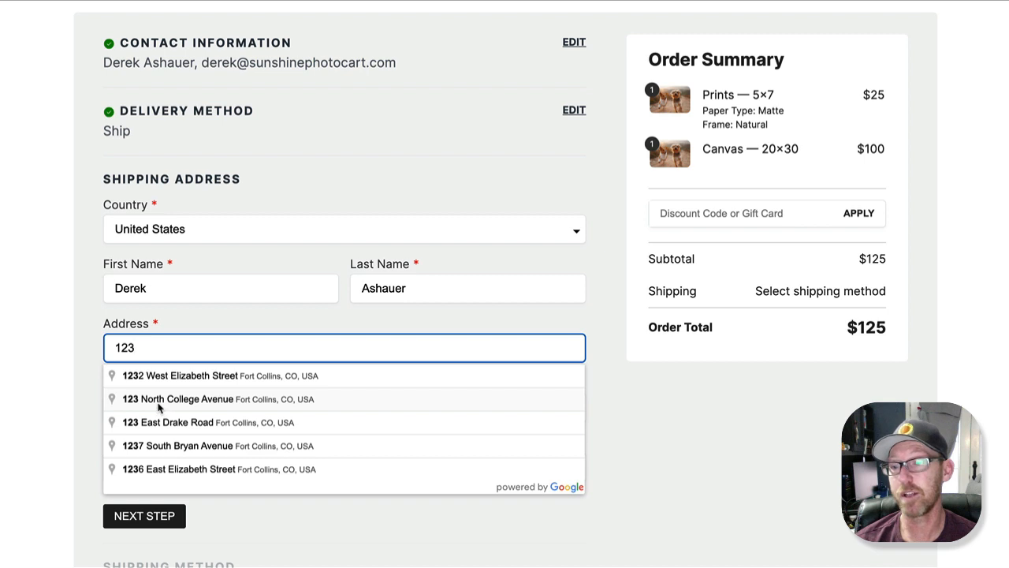
{"action": "left_click", "coordinate": [177, 399]}
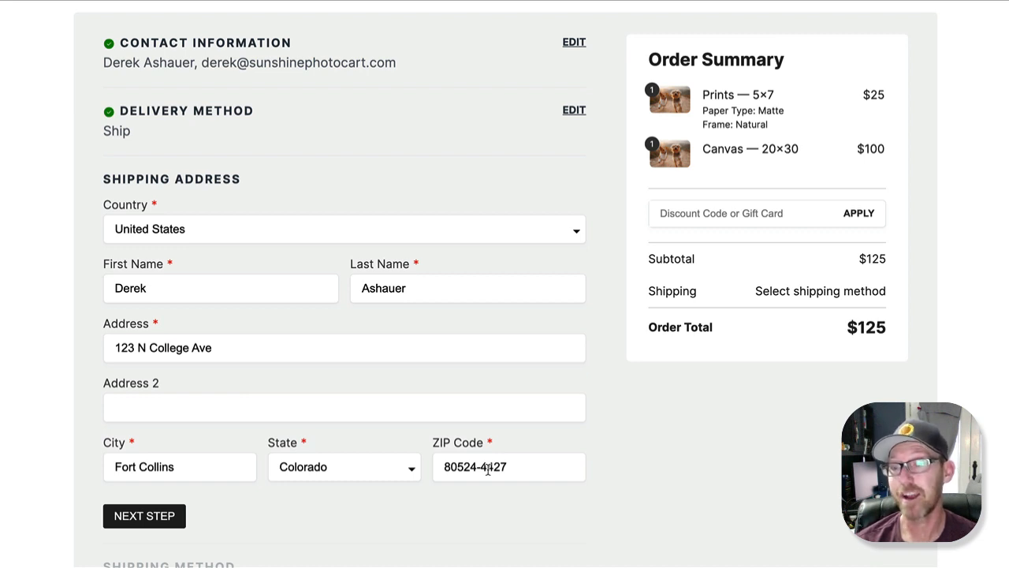
{"action": "mouse_move", "coordinate": [344, 394]}
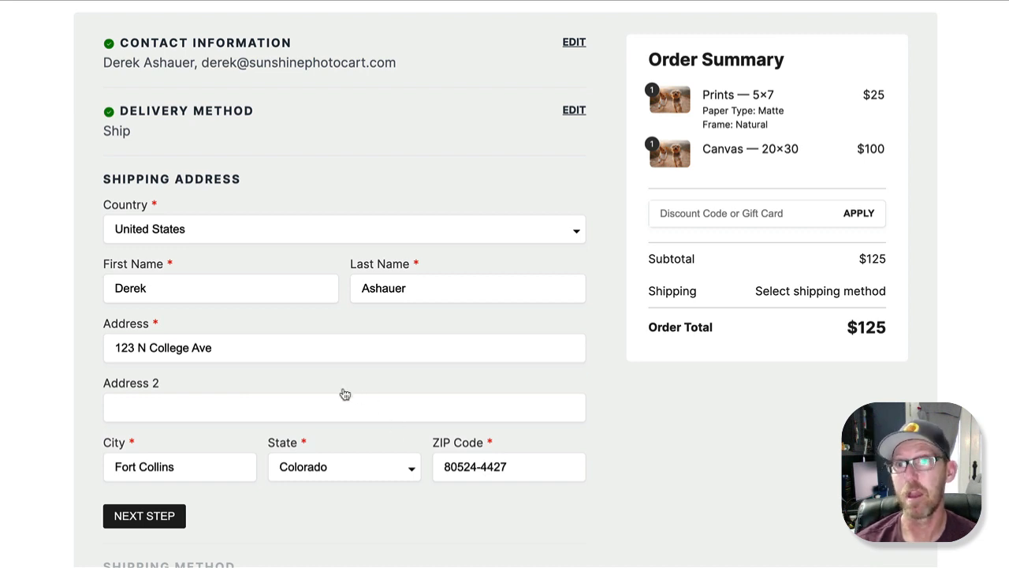
{"action": "mouse_move", "coordinate": [347, 392]}
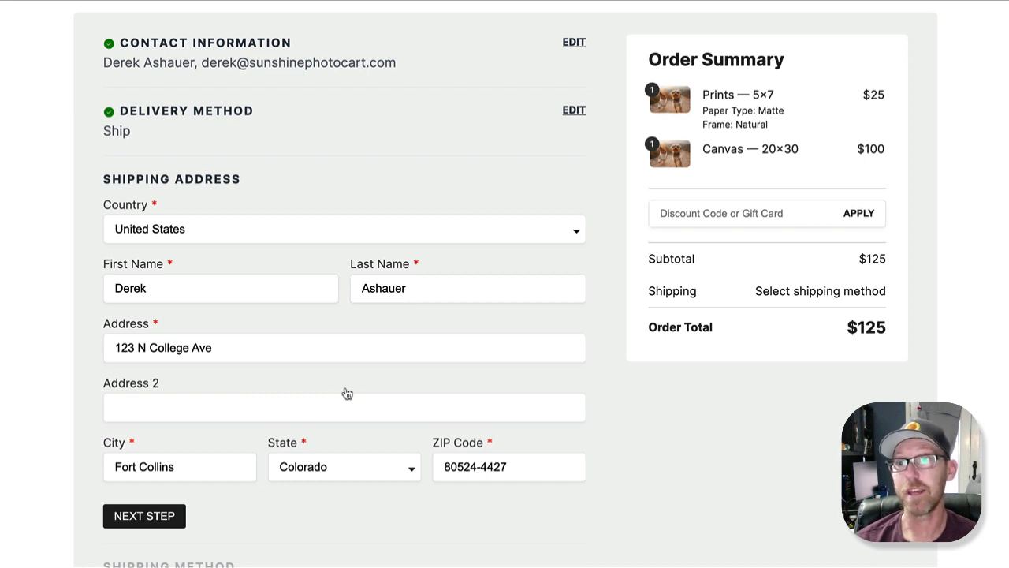
{"action": "mouse_move", "coordinate": [347, 393]}
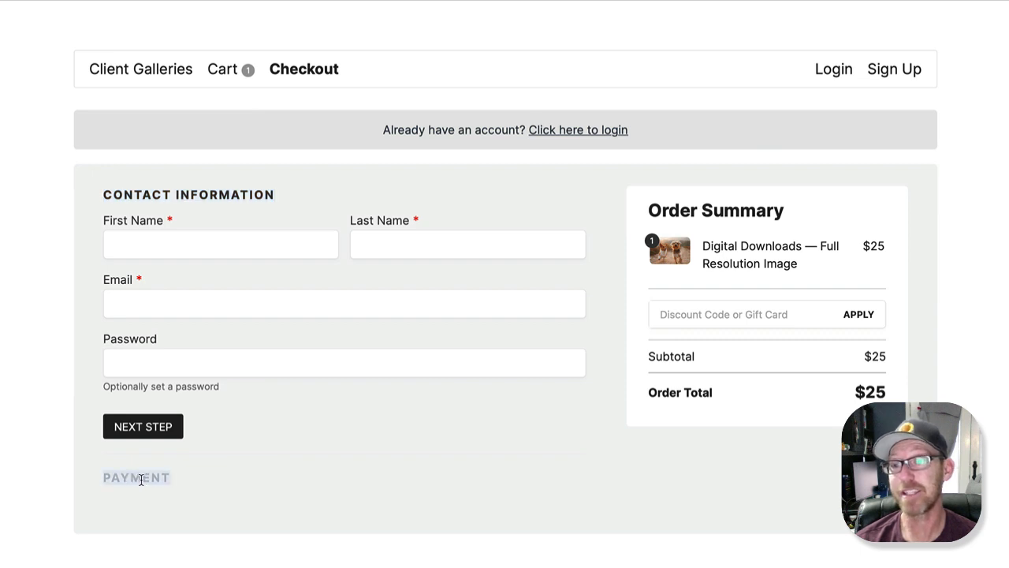
{"action": "mouse_move", "coordinate": [339, 460]}
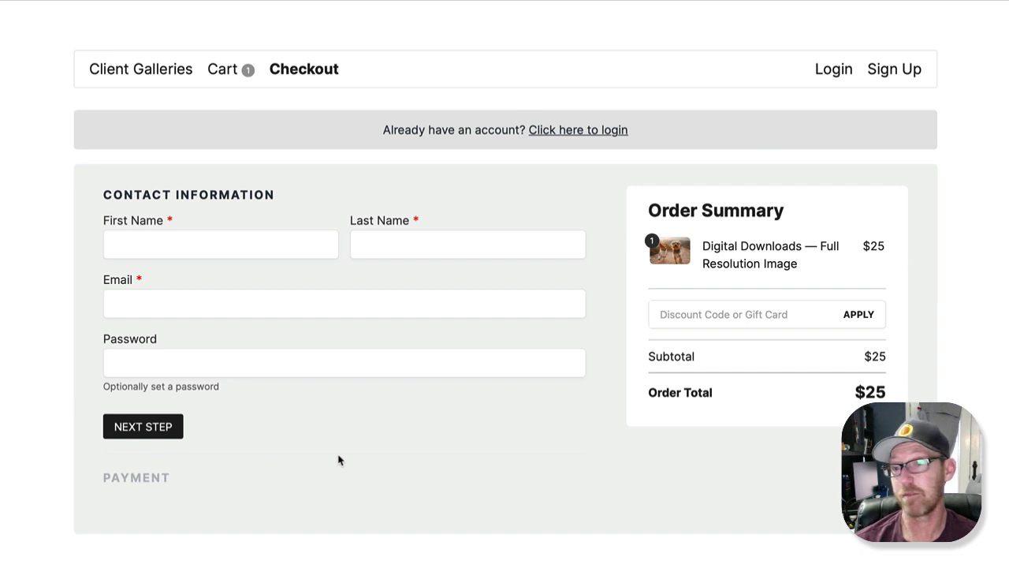
{"action": "mouse_move", "coordinate": [325, 441]}
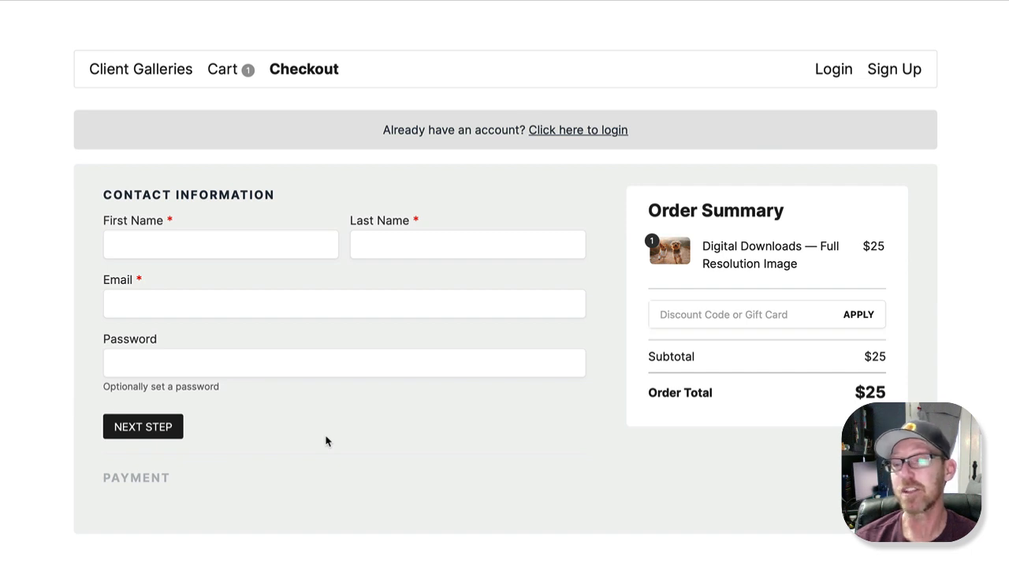
{"action": "mouse_move", "coordinate": [286, 388]}
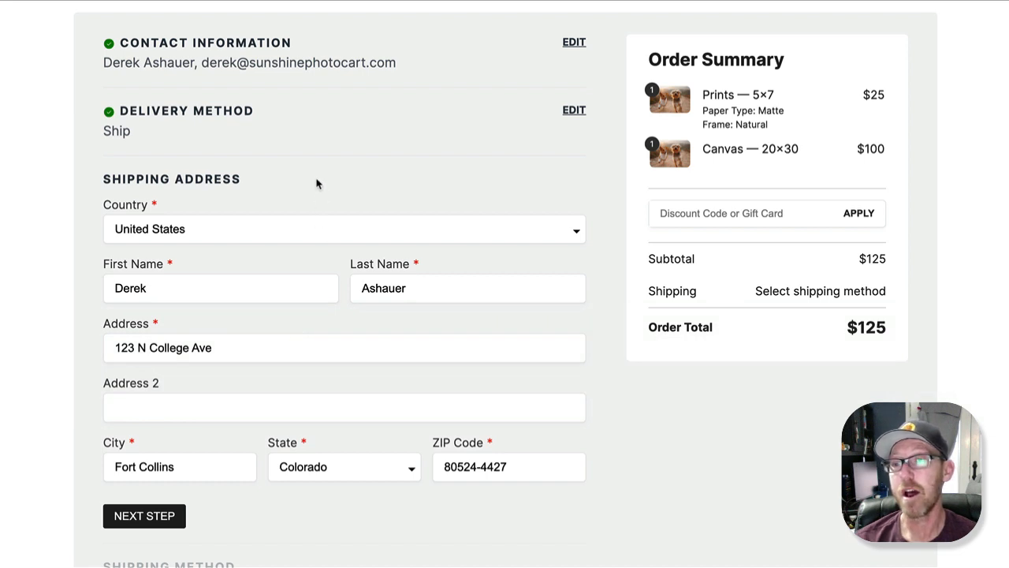
Step: Confirm the shipping address and get Local Delivery at $5 for a $139.38 total
{"action": "scroll", "scroll_direction": "down", "scroll_amount": 3}
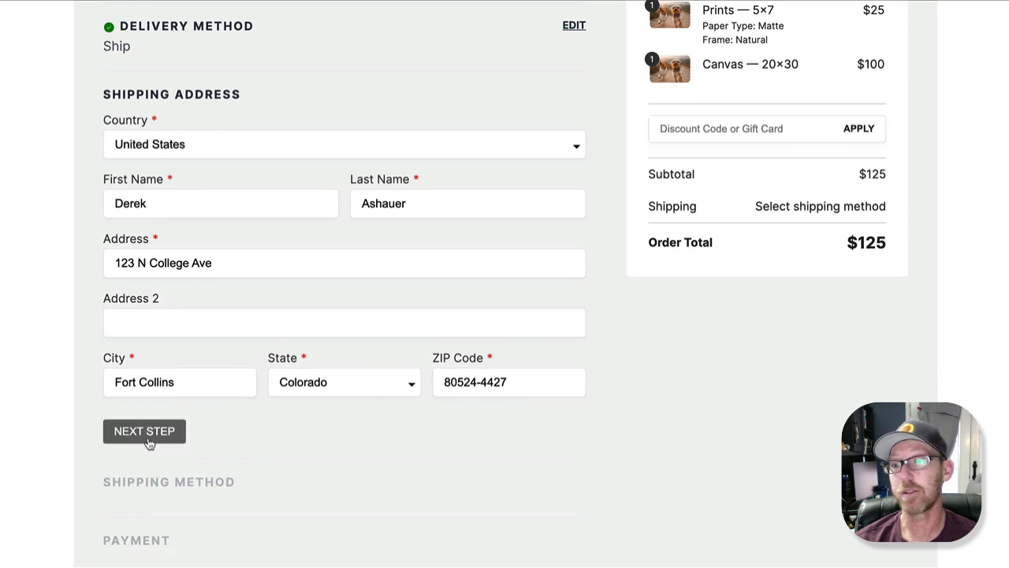
{"action": "left_click", "coordinate": [144, 431]}
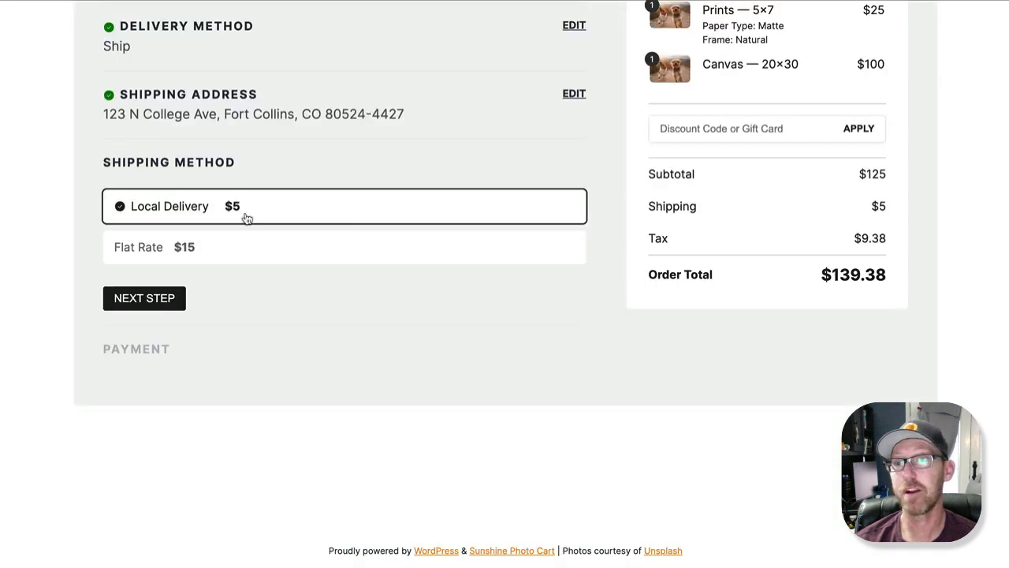
{"action": "mouse_move", "coordinate": [659, 178]}
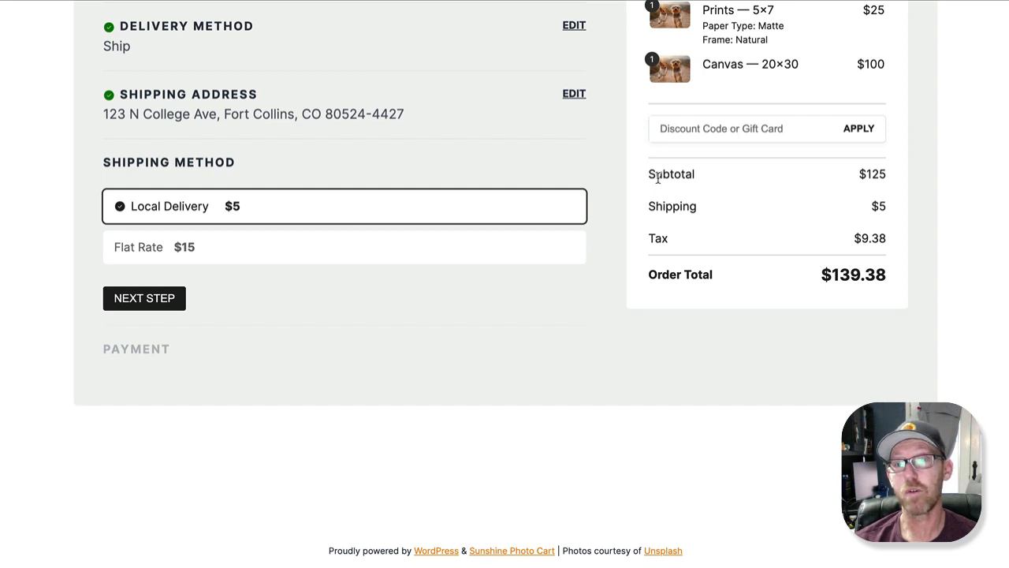
{"action": "mouse_move", "coordinate": [764, 251]}
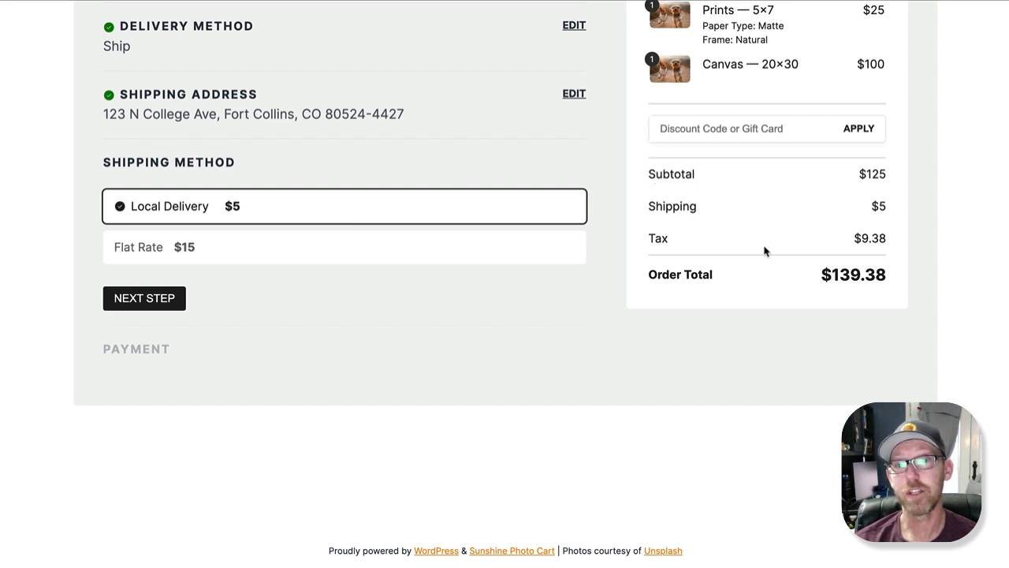
{"action": "mouse_move", "coordinate": [875, 274]}
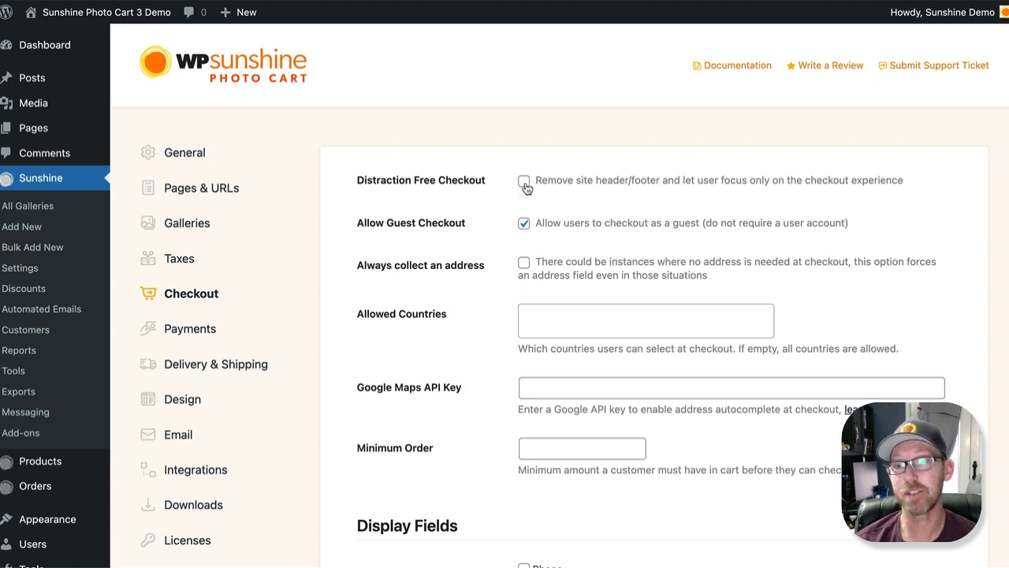
Step: Save the checkout settings with Distraction Free Checkout enabled
{"action": "scroll", "scroll_direction": "down", "scroll_amount": 3}
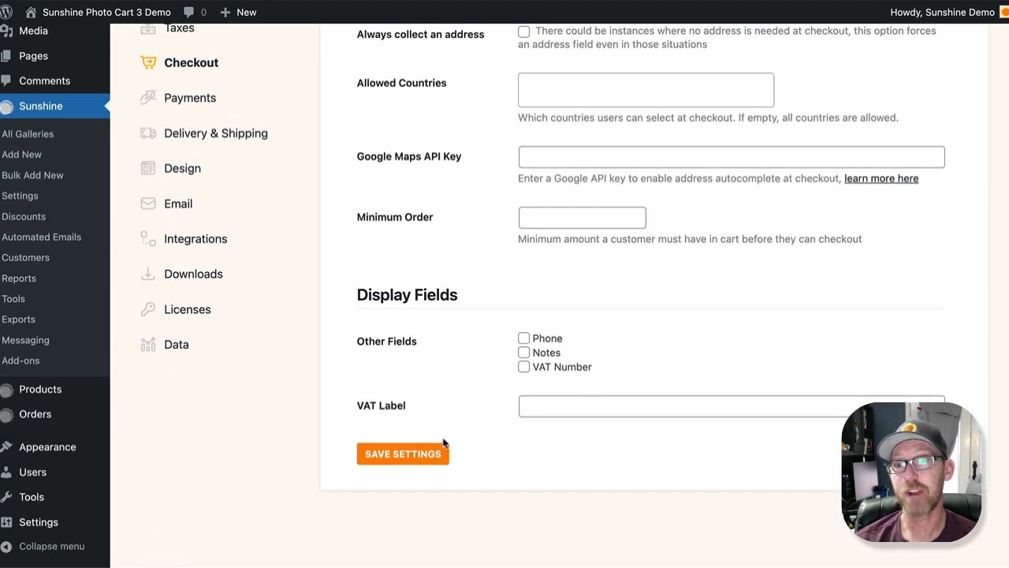
{"action": "left_click", "coordinate": [403, 453]}
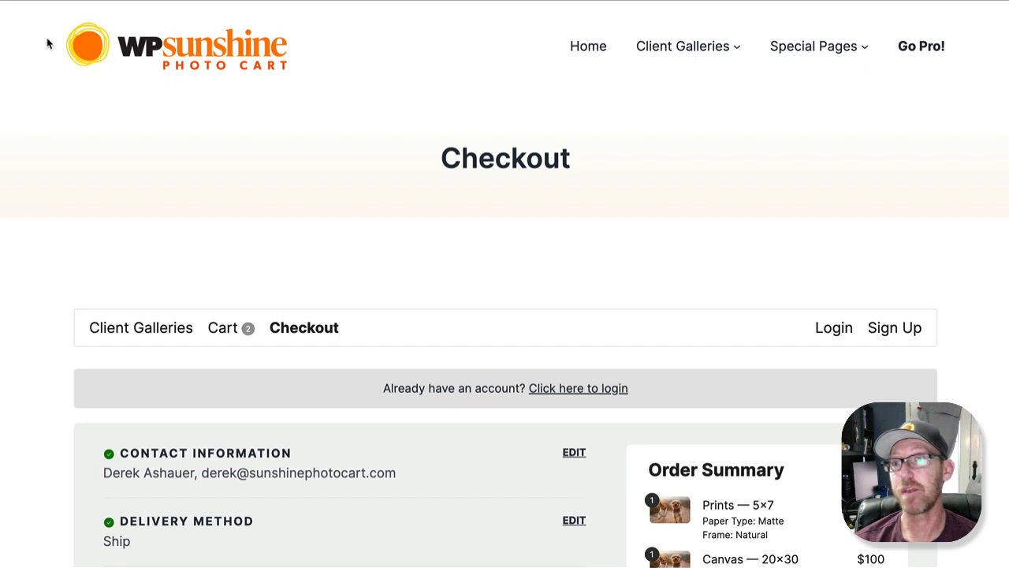
{"action": "mouse_move", "coordinate": [455, 173]}
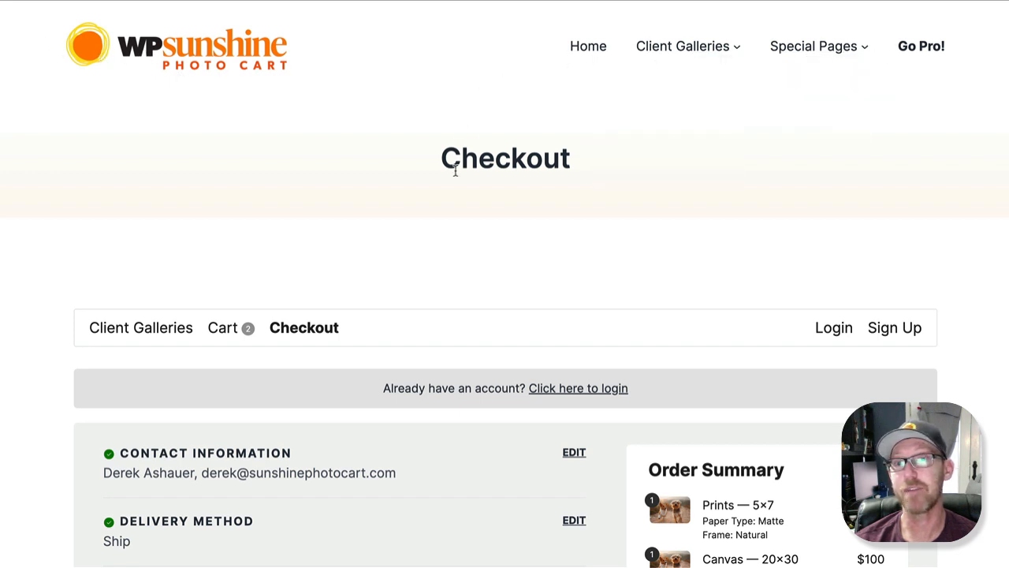
{"action": "mouse_move", "coordinate": [454, 168]}
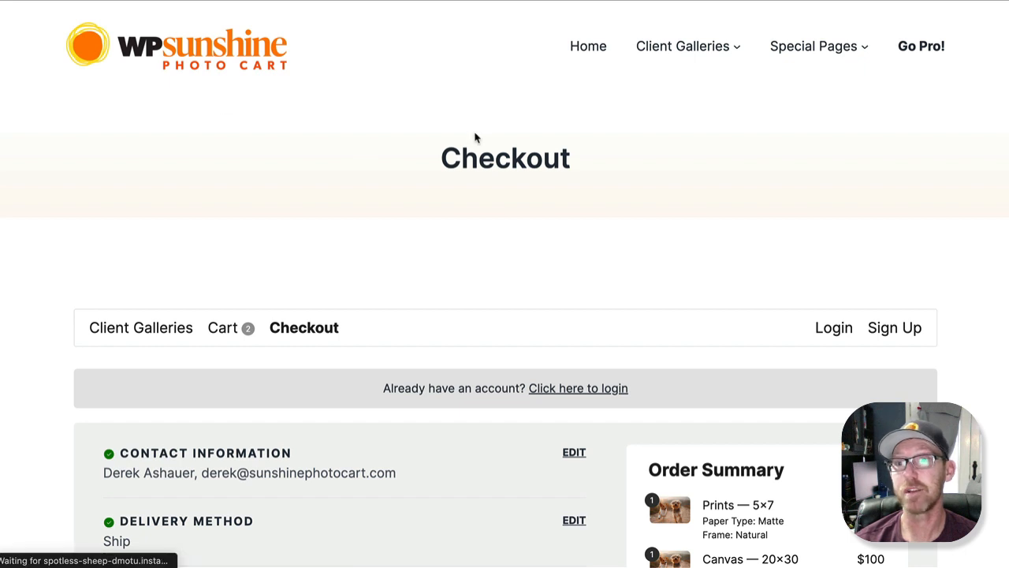
Step: Review the reloaded checkout shown without the site header, still totaling $139.38
{"action": "scroll", "scroll_direction": "down", "scroll_amount": 3}
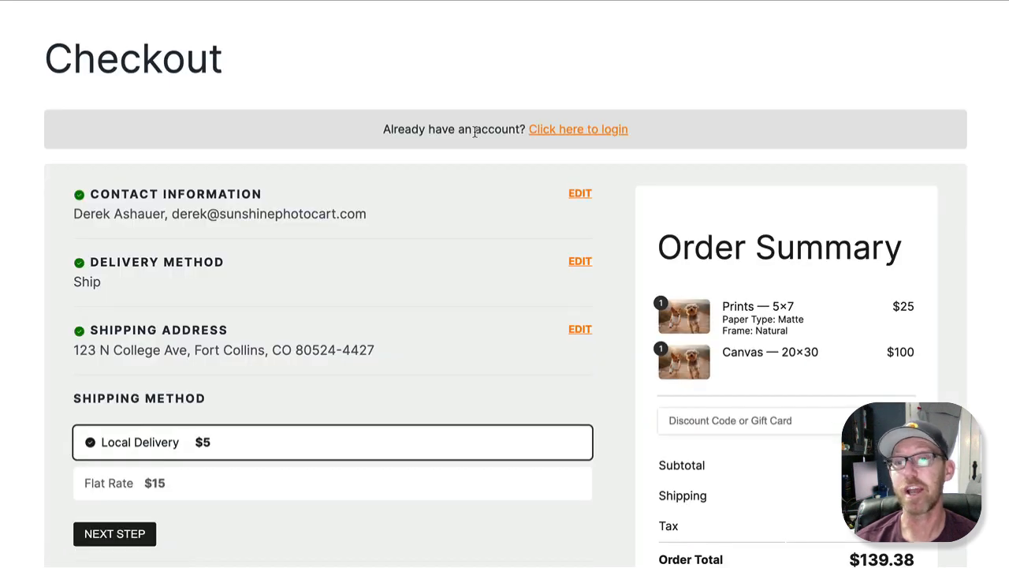